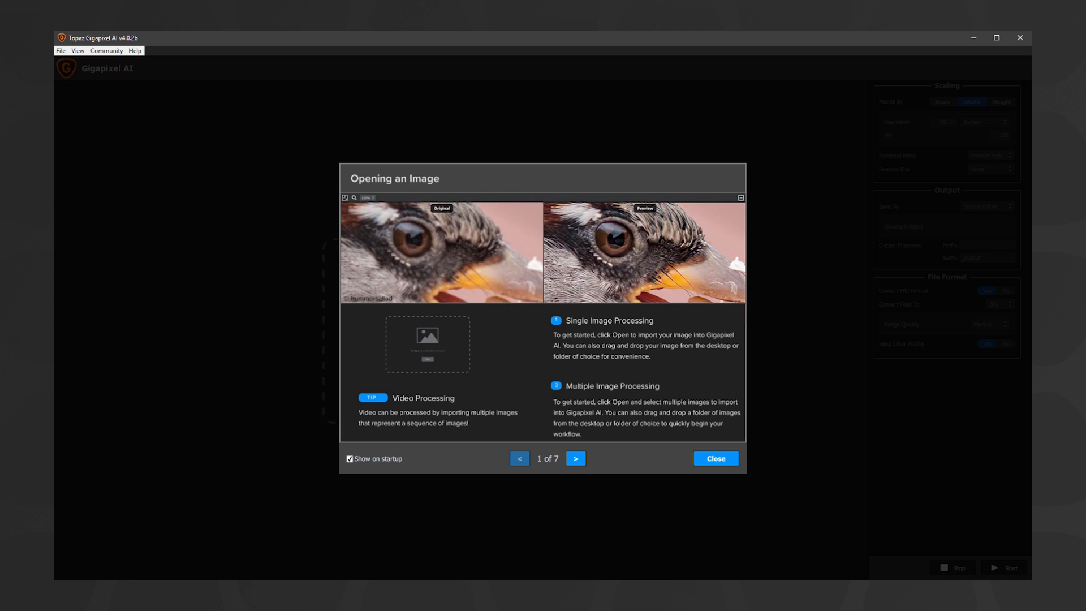
Page through two startup tips and close the welcome dialog
left_click(576, 459)
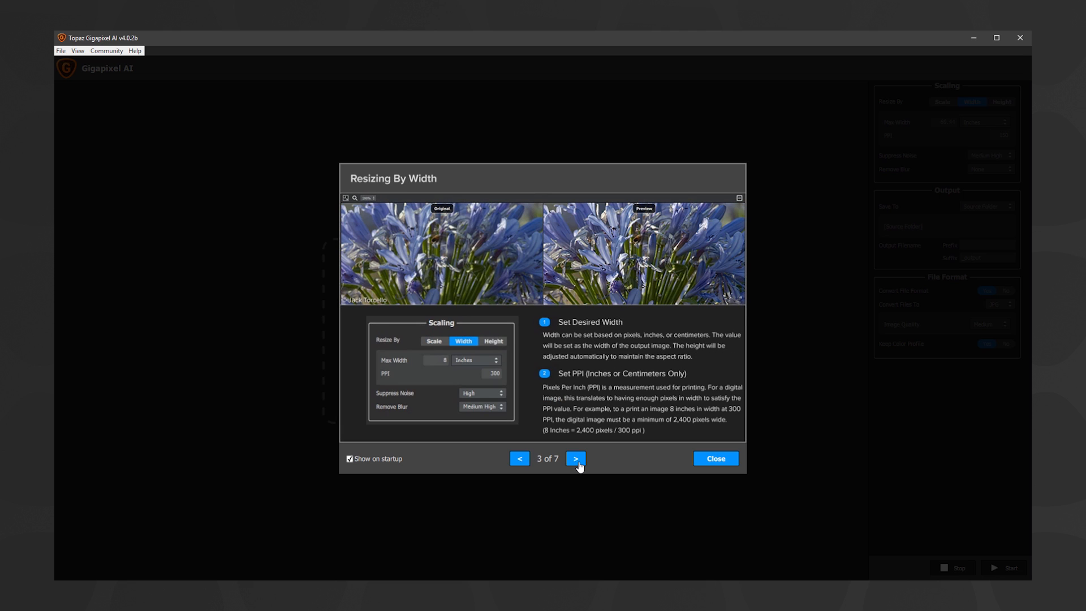
left_click(575, 458)
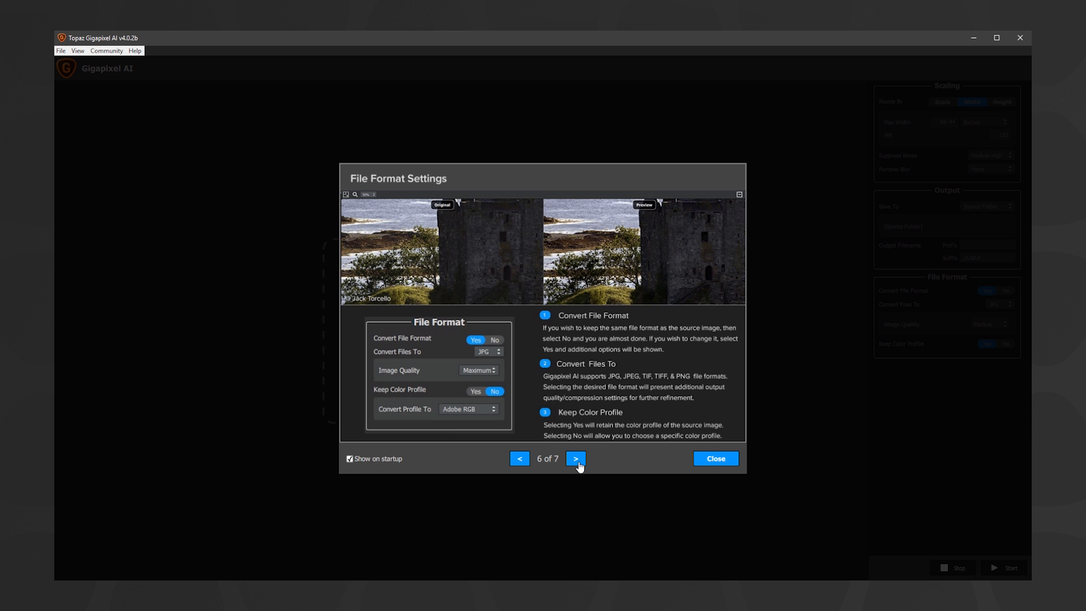
left_click(715, 459)
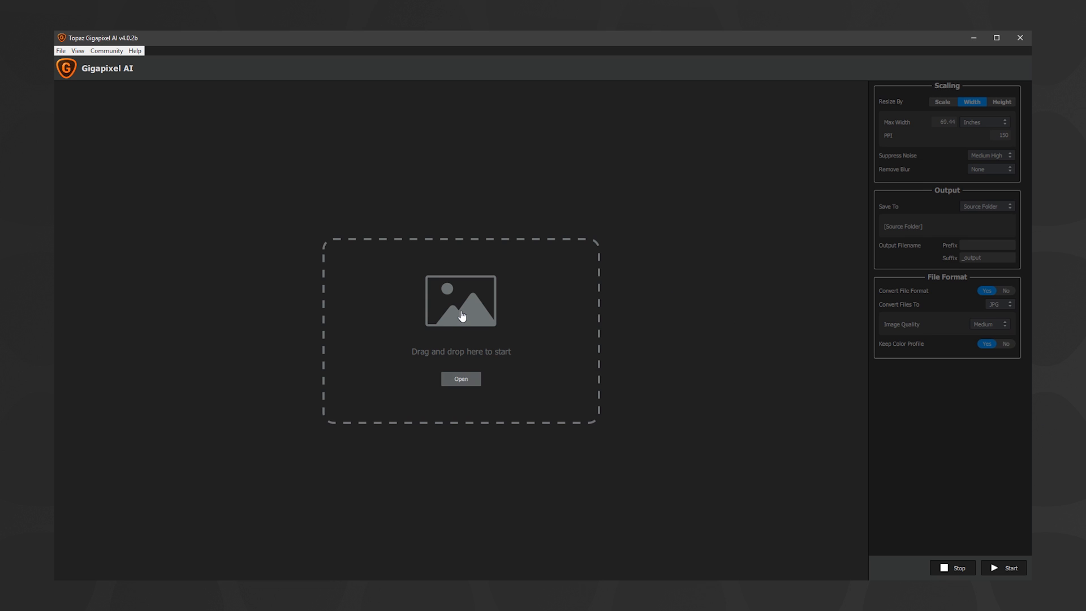
mouse_move(456, 312)
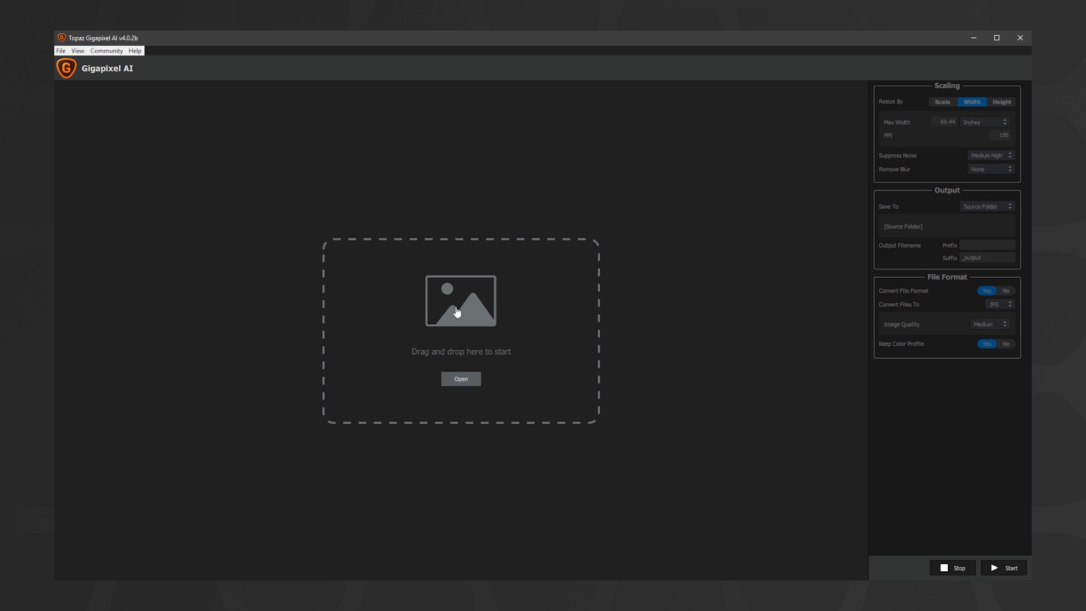
Open all the landscape and city photos from the 'large' folder
left_click(460, 379)
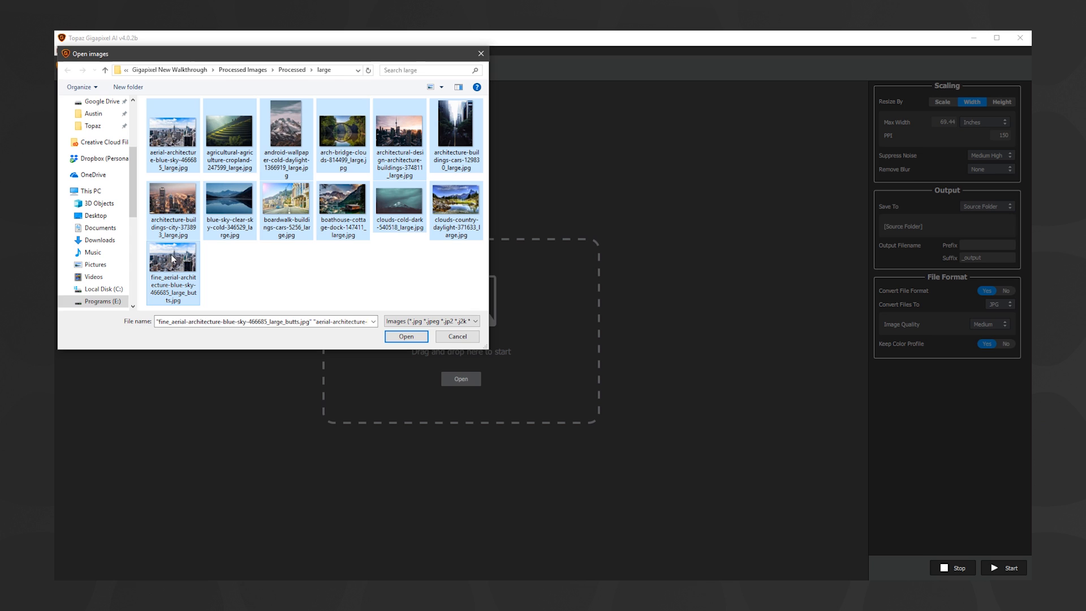
left_click(456, 336)
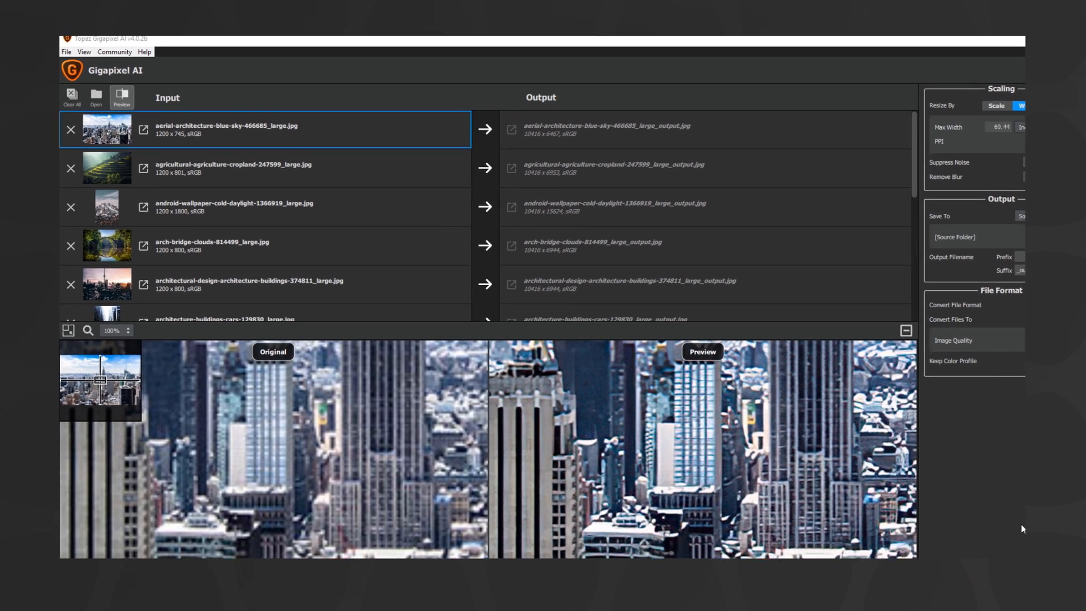
Preview the aerial city photo in Photos, then remove it from the queue
left_click(123, 96)
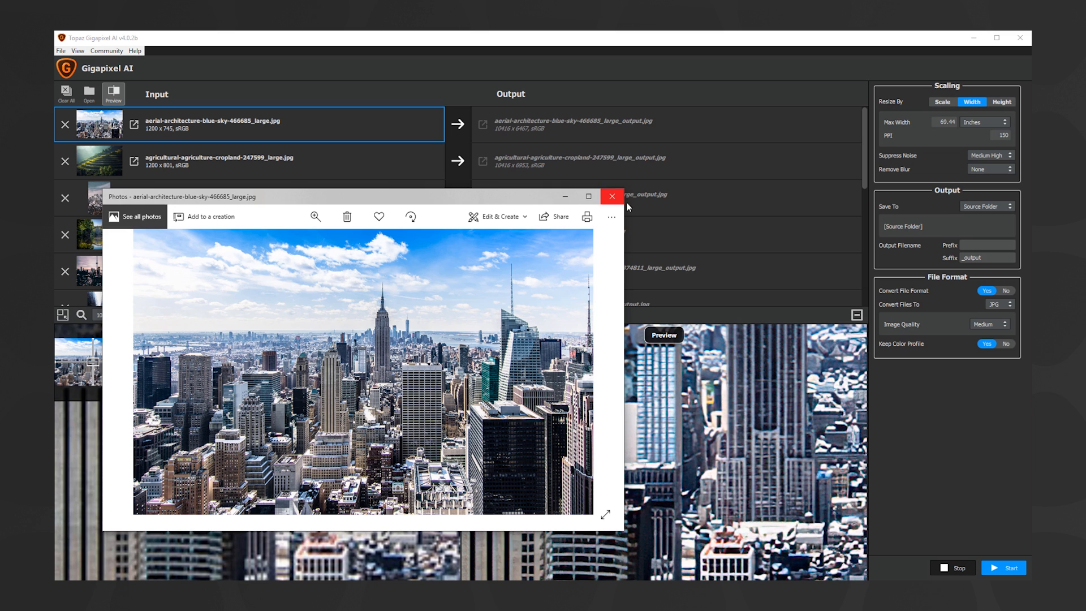
left_click(611, 196)
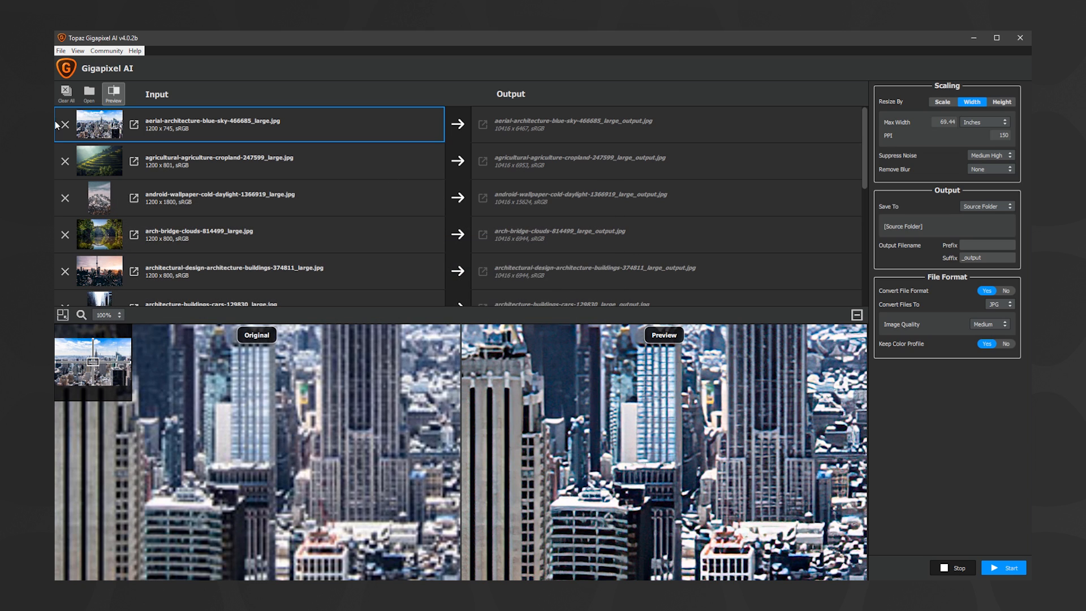
left_click(64, 125)
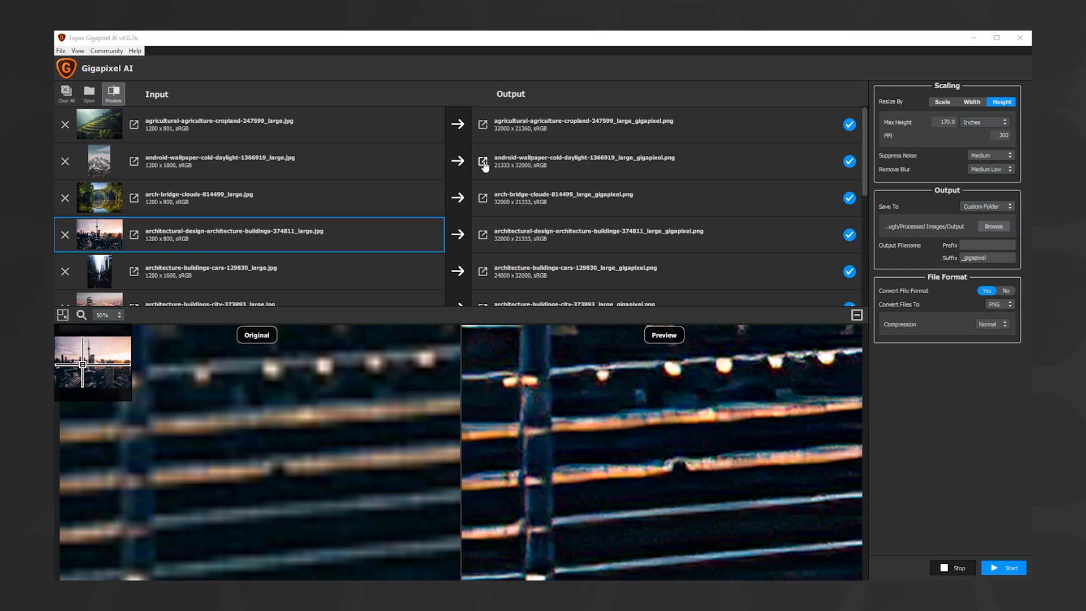
View the finished android wallpaper output in Photos, then close it
left_click(482, 161)
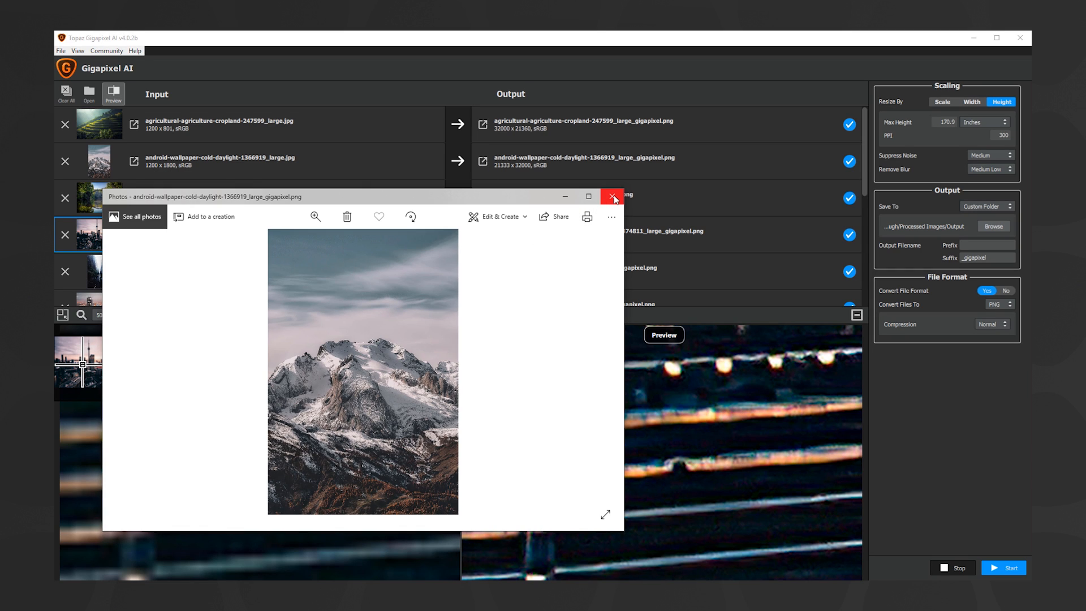
left_click(612, 196)
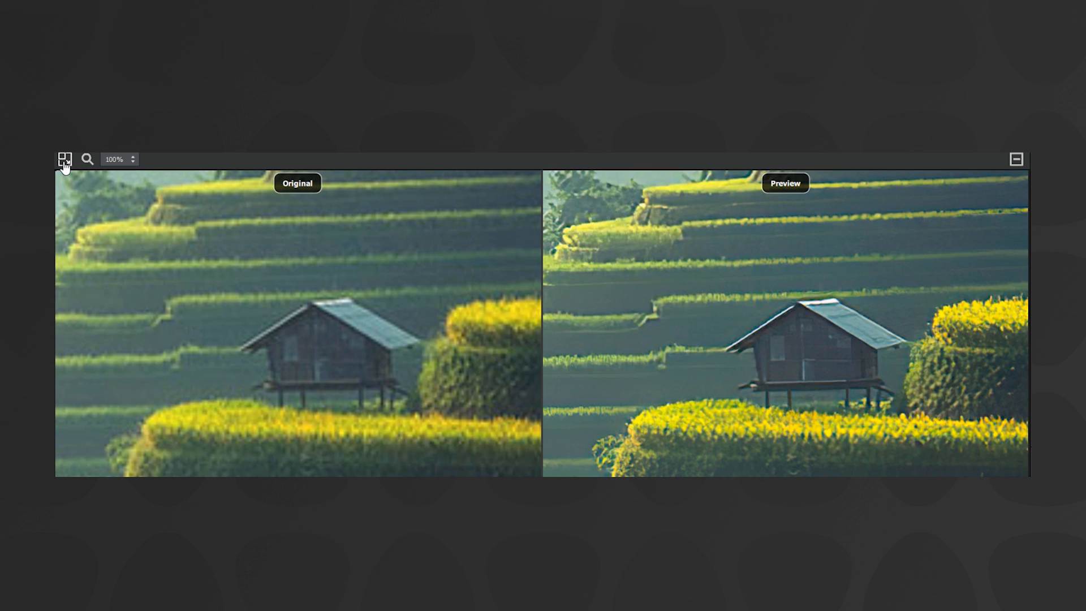
Show the navigator overview and set the preview to Zoom 100%
left_click(65, 158)
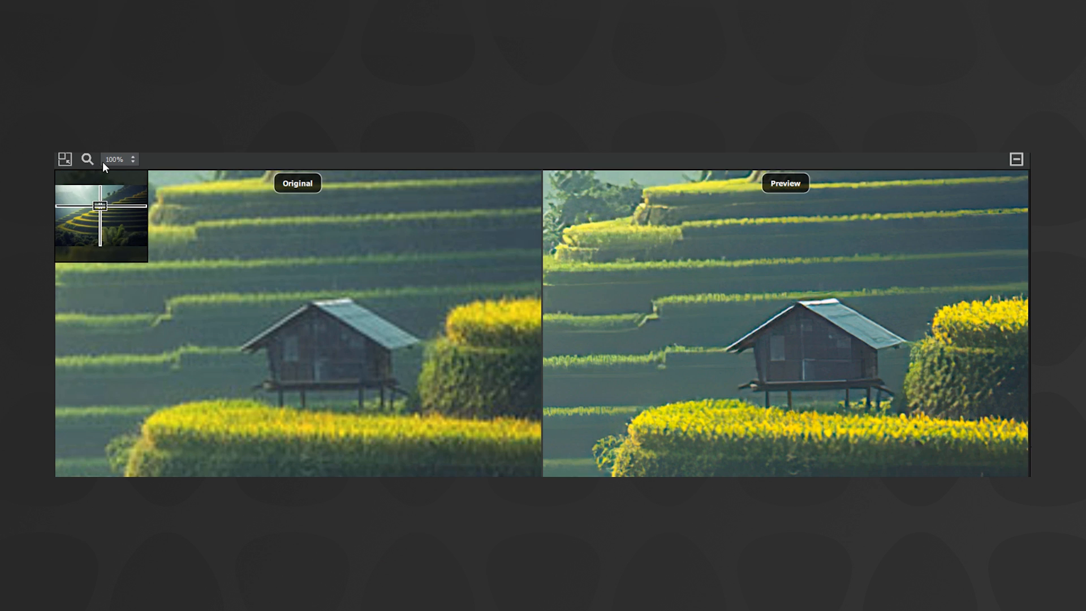
left_click(132, 158)
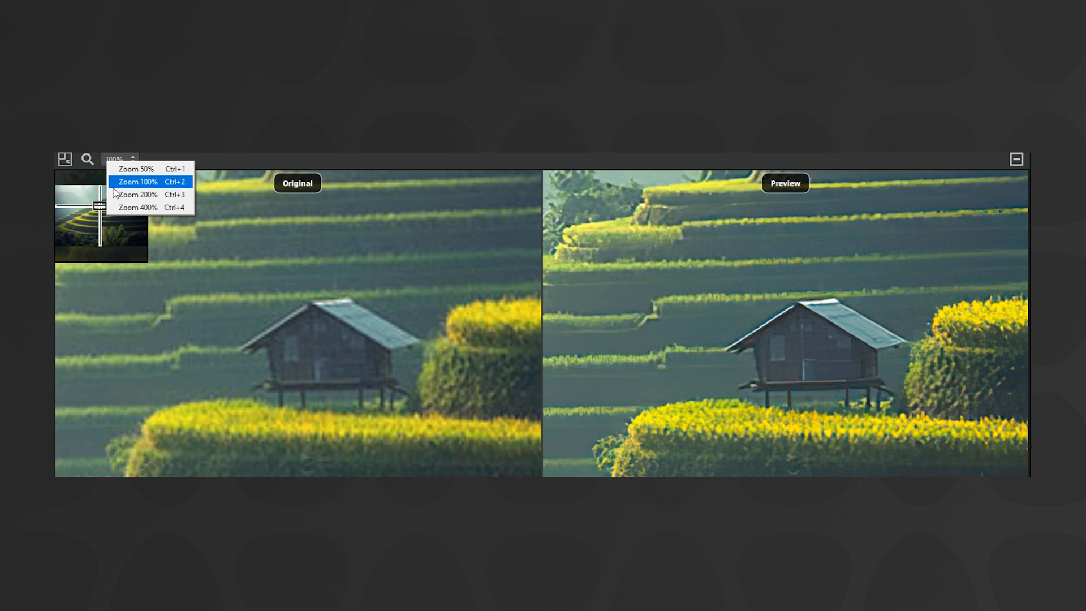
left_click(137, 194)
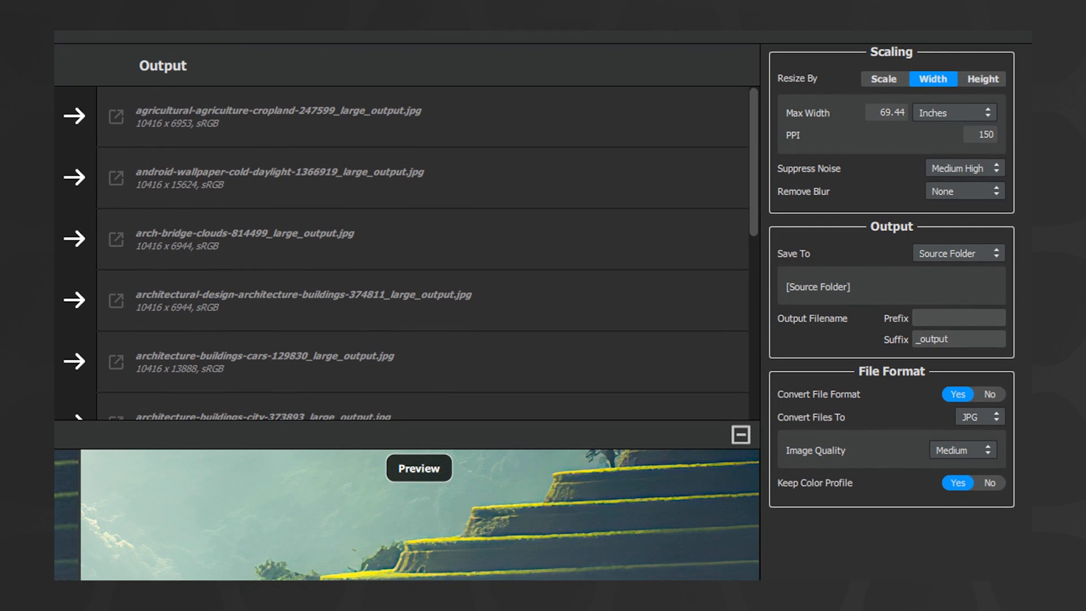
mouse_move(896, 64)
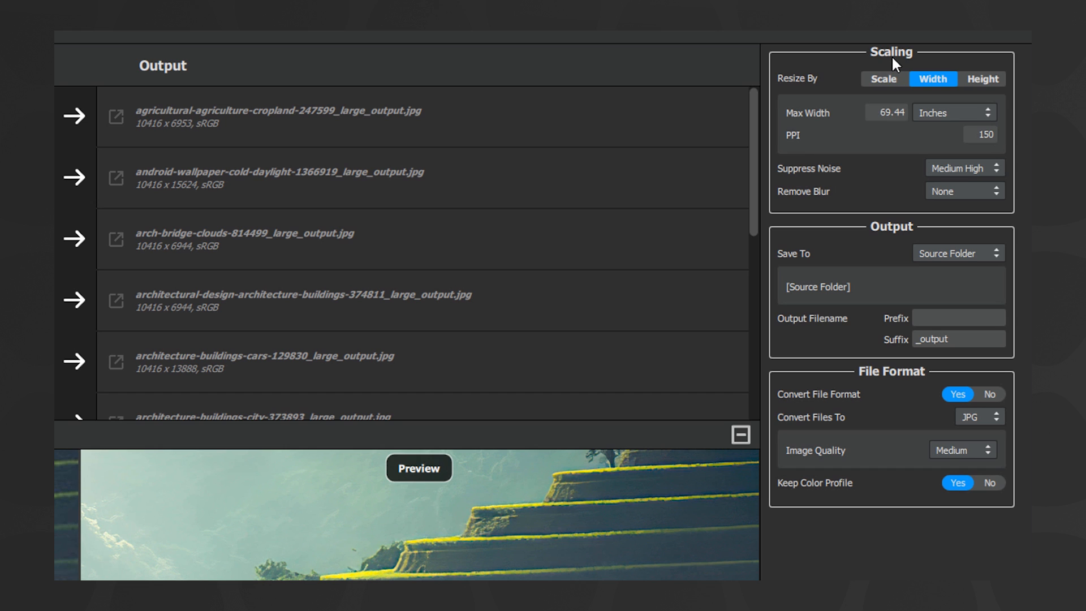
Switch Resize By to Scale and choose the 0.5x preset
left_click(883, 78)
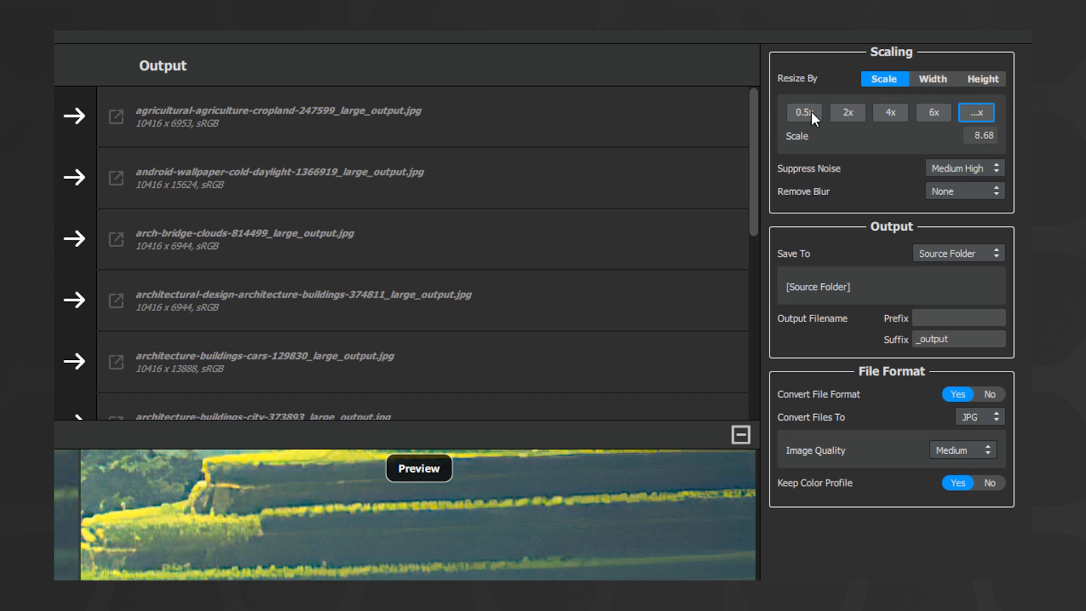
left_click(803, 112)
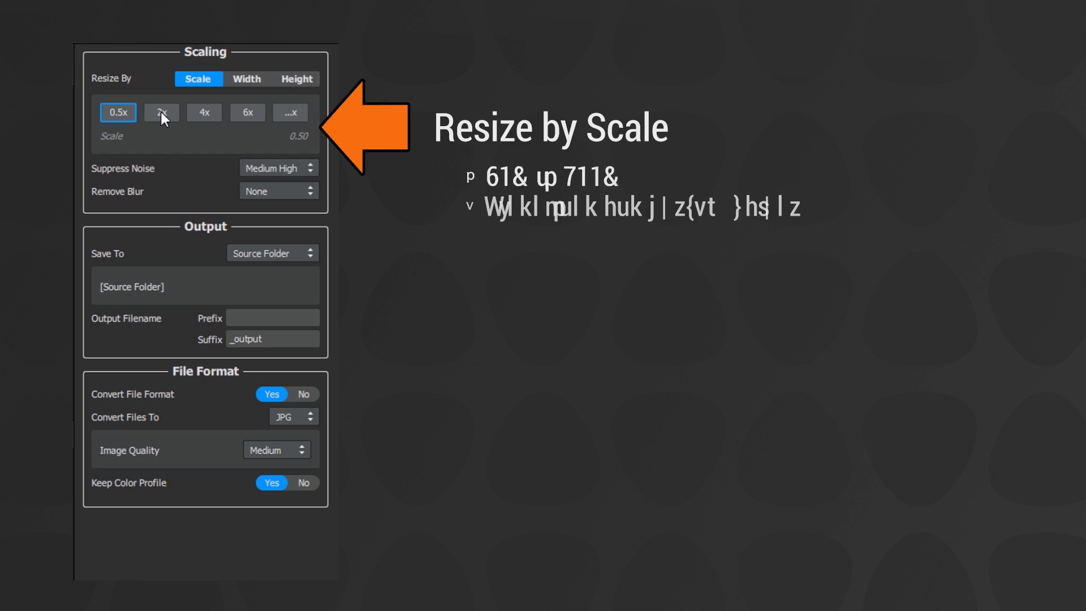
Try the 2x and 6x scale presets, then pick the custom ...x scale
left_click(203, 112)
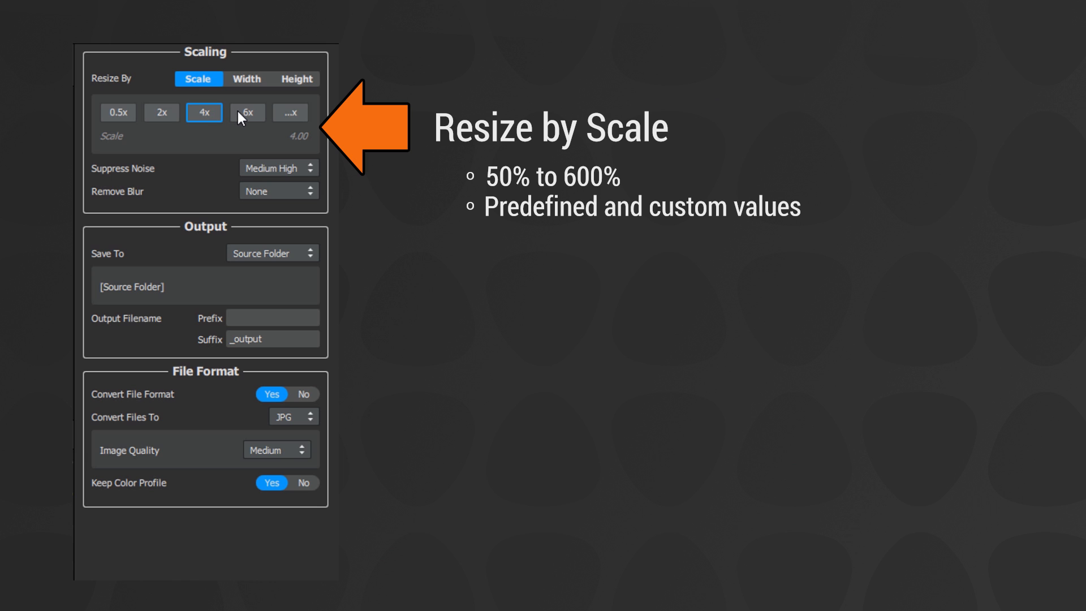
left_click(247, 112)
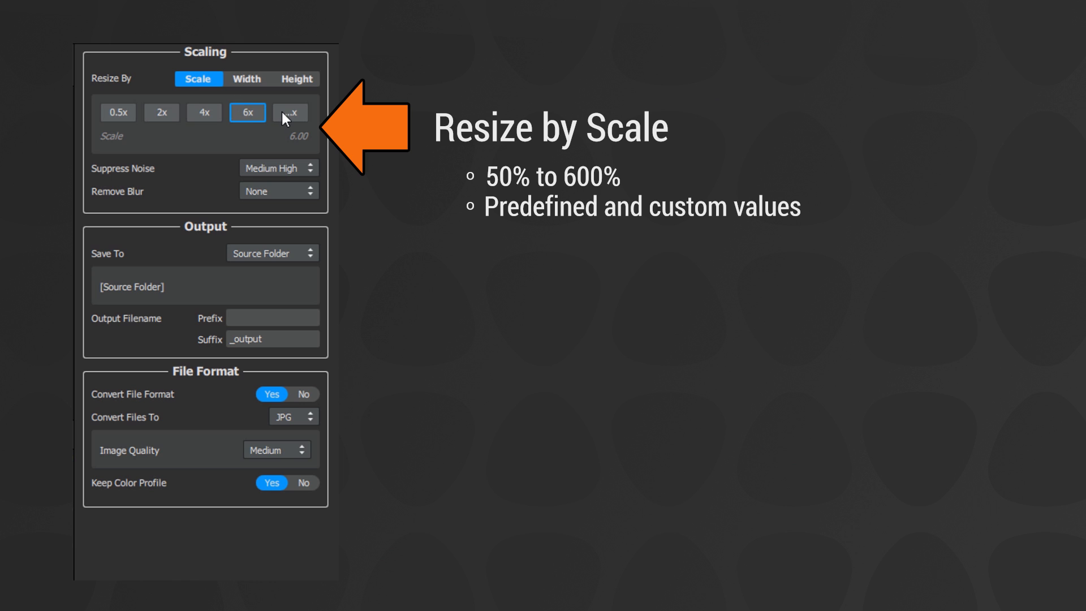
left_click(289, 112)
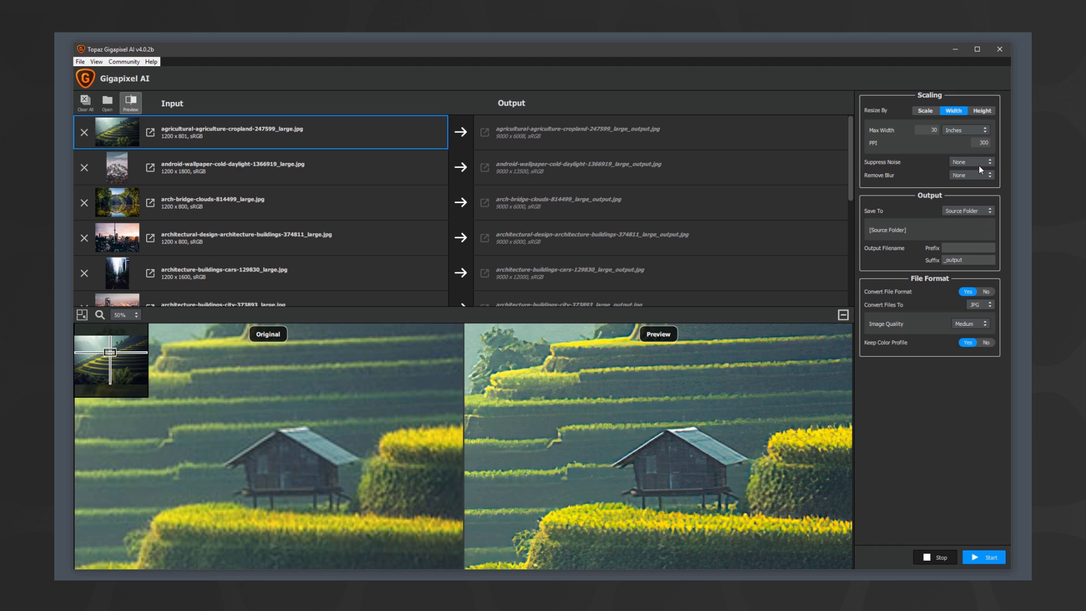
Raise Suppress Noise through Medium to High and Remove Blur through Low and Medium to High
left_click(970, 161)
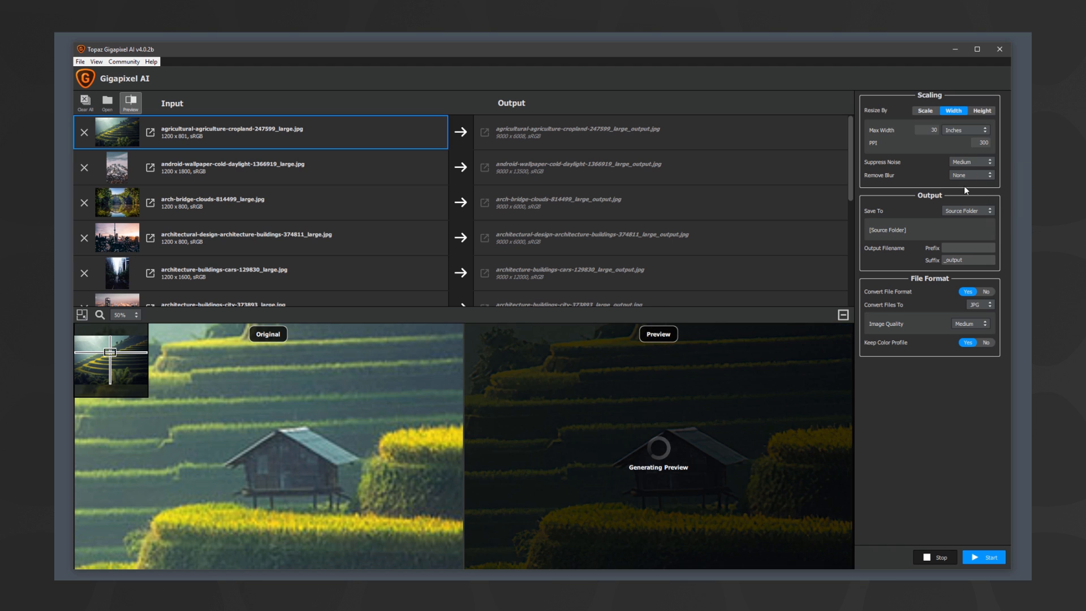
left_click(971, 161)
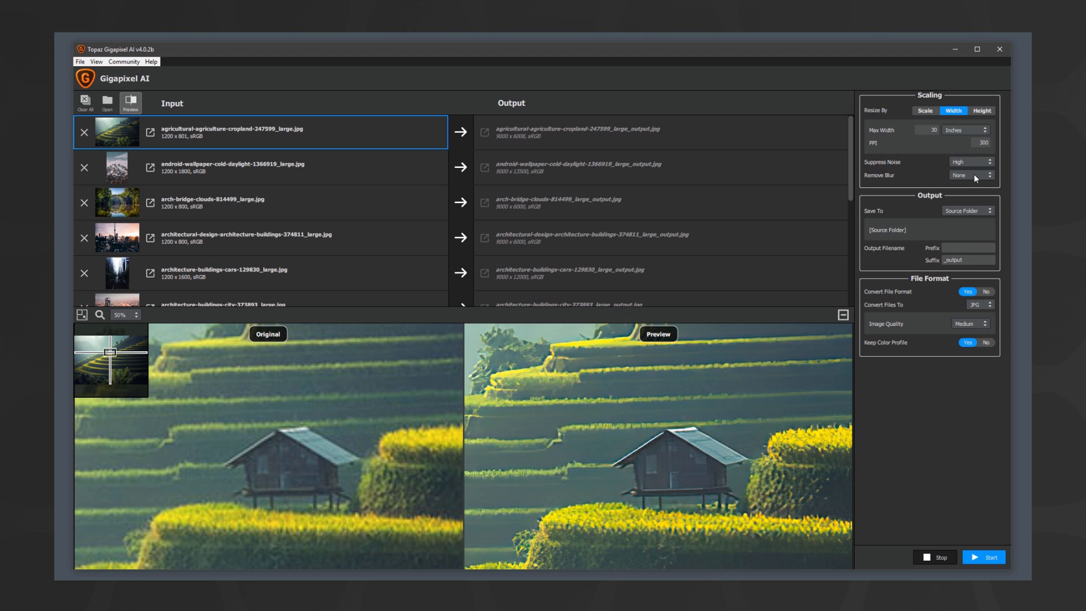
left_click(969, 174)
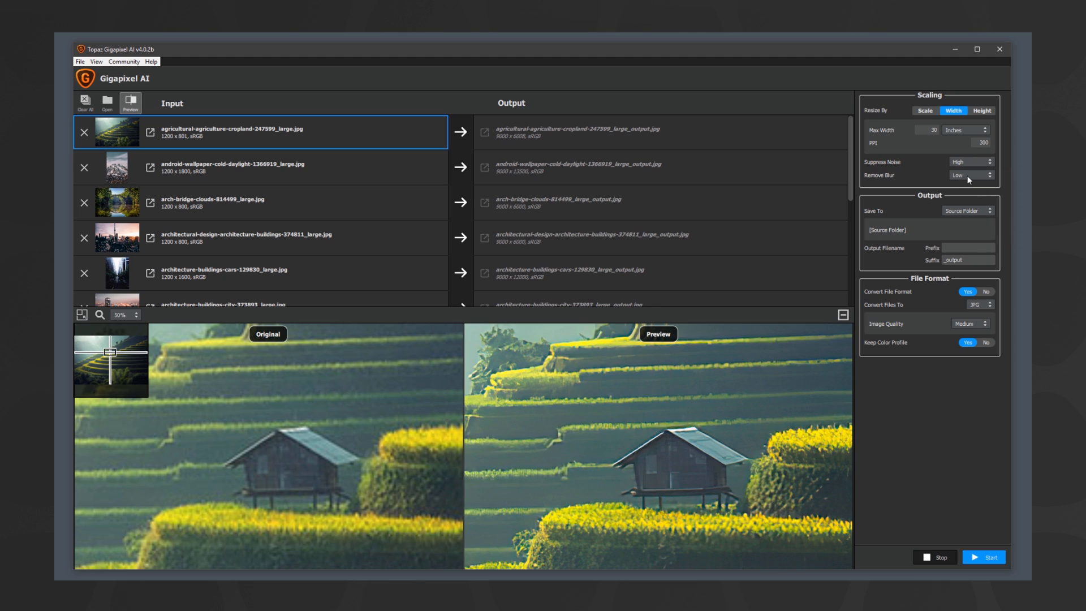
left_click(969, 175)
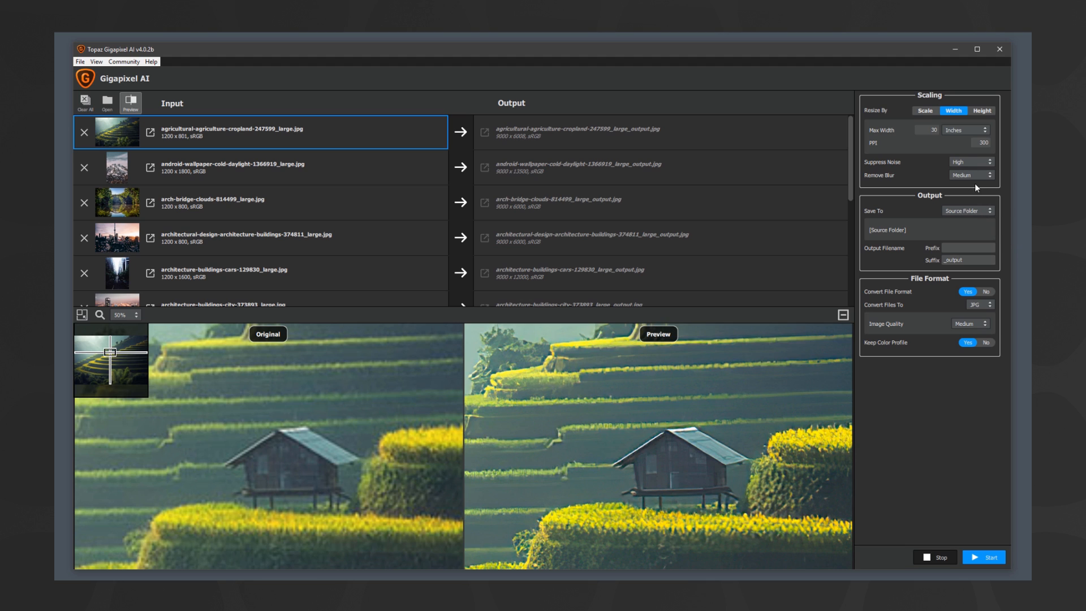
left_click(971, 175)
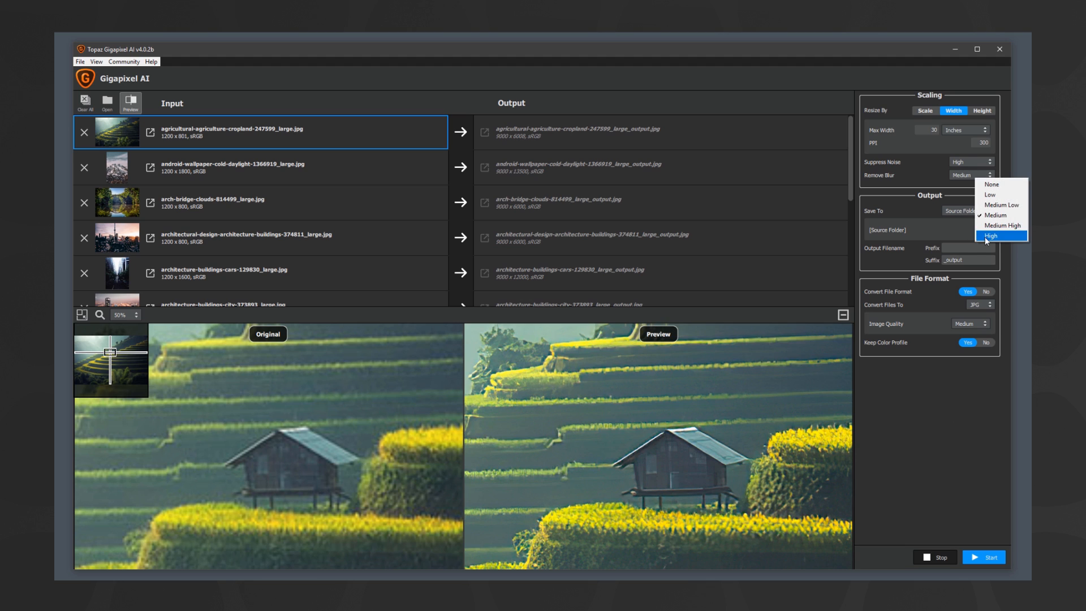
left_click(991, 235)
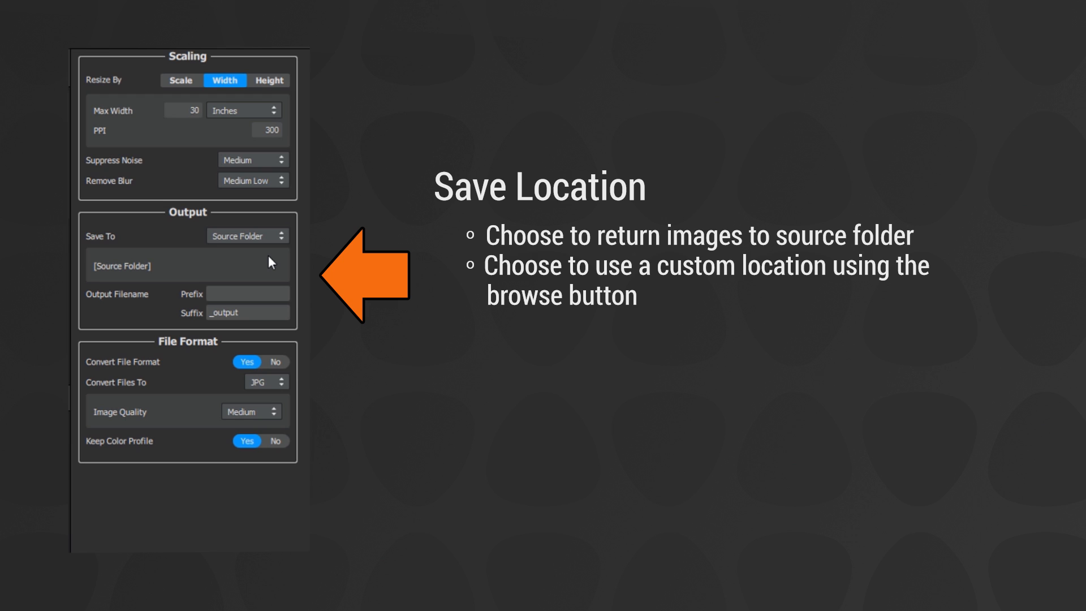
Save to a custom Output folder with the filename suffix '_gigapixel'
left_click(247, 235)
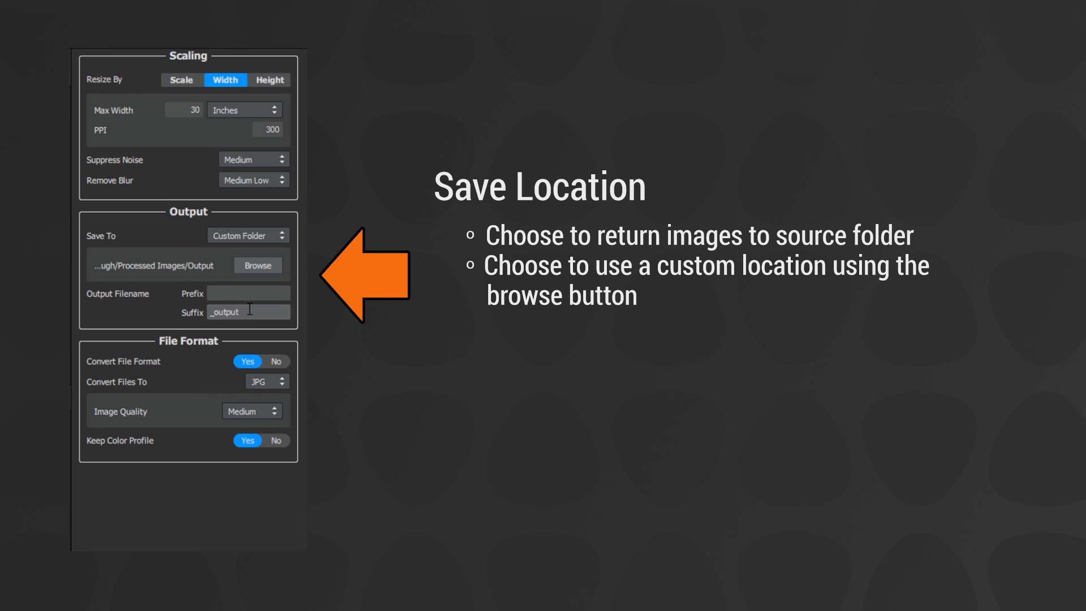
double_click(225, 312)
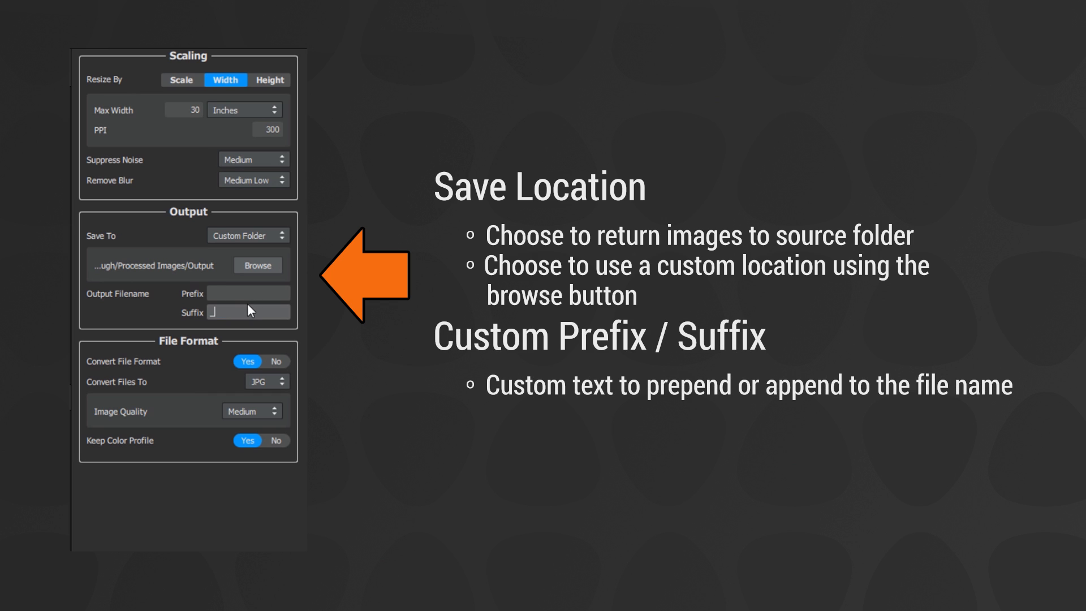
type("_gigapixel")
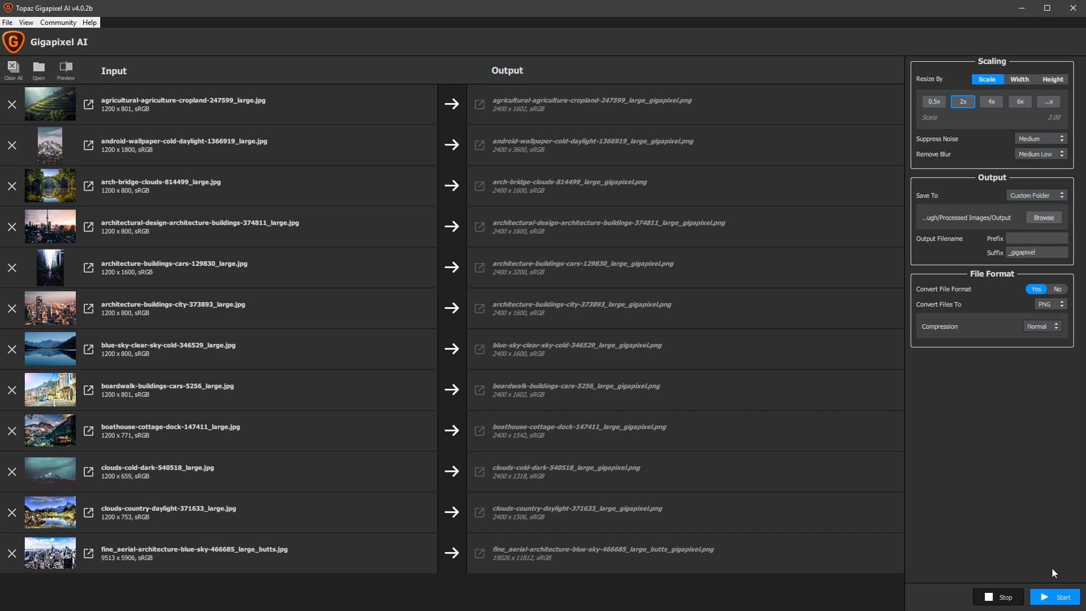
mouse_move(1053, 598)
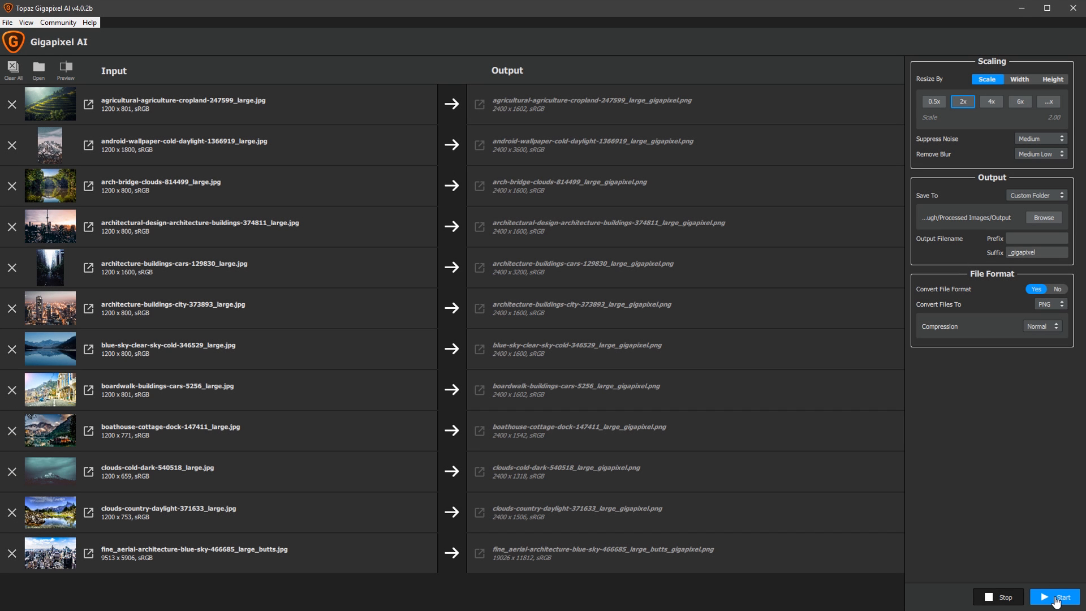
Start processing the queued photos with the Start button
left_click(1061, 596)
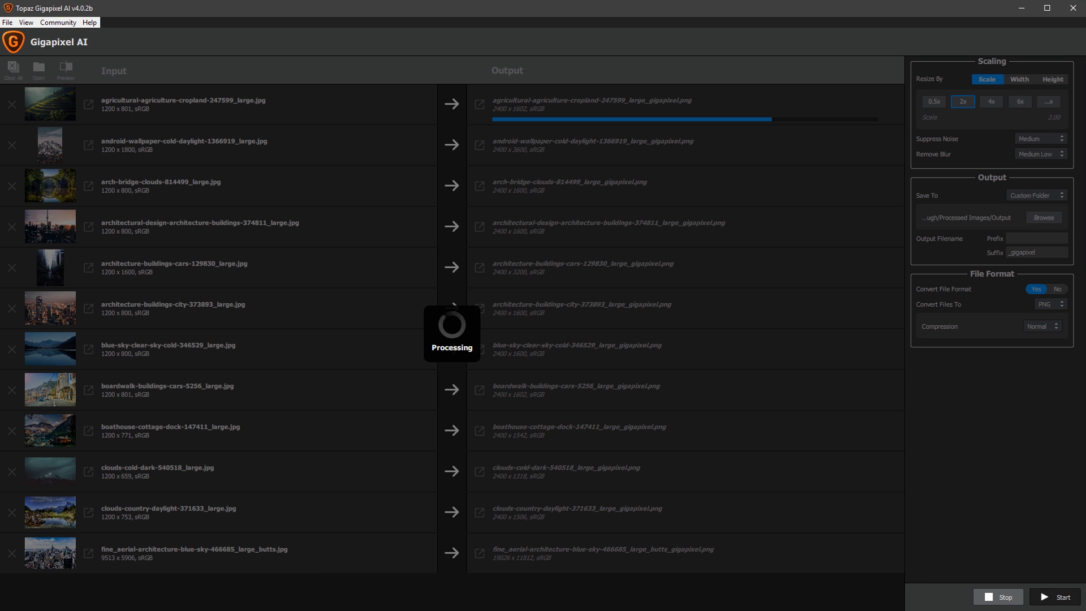